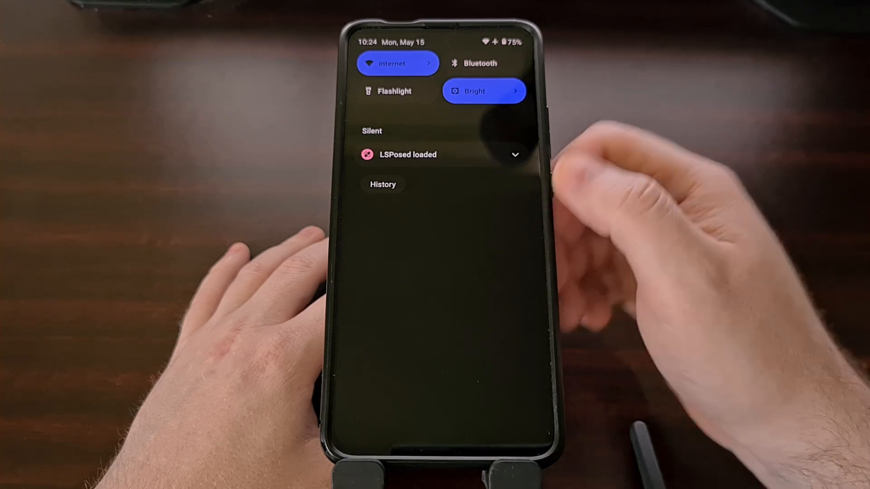
Review the combined Internet connection panel and dismiss it back to the home screen
click(397, 63)
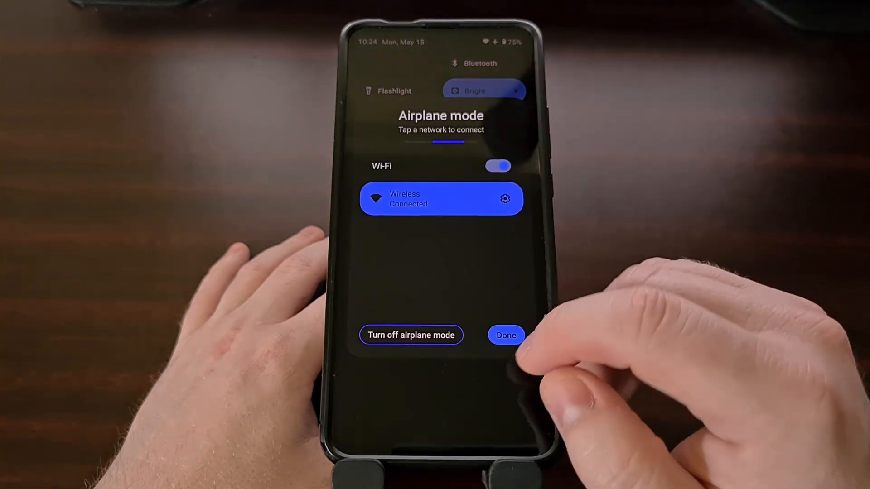
click(506, 336)
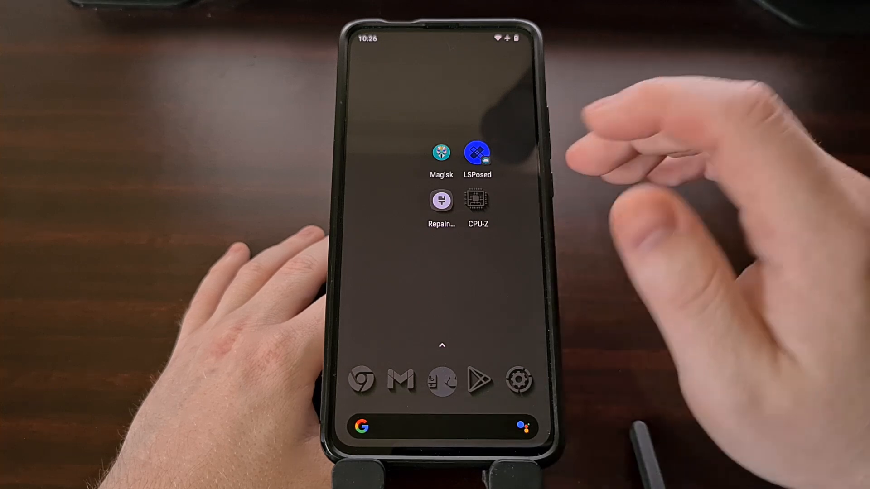
Launch LSPosed and search the module repository for 'internet' to find Fucking Internet Tile
click(478, 152)
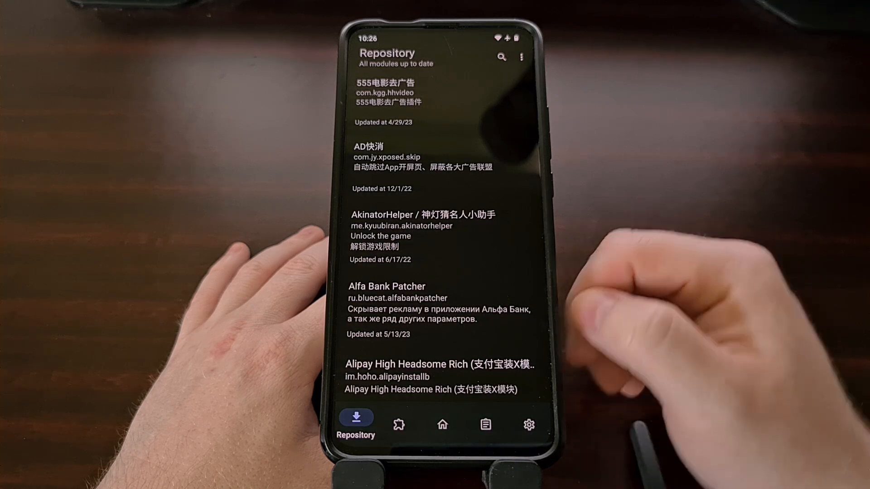
click(501, 57)
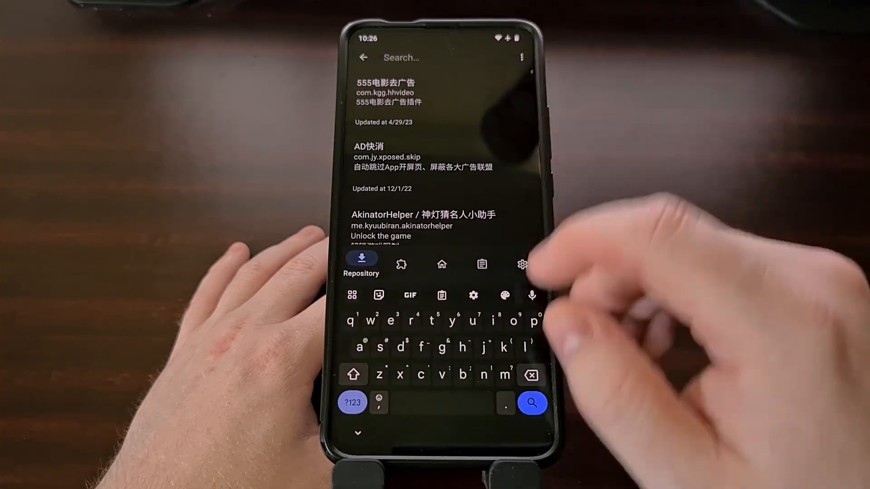
text(inter)
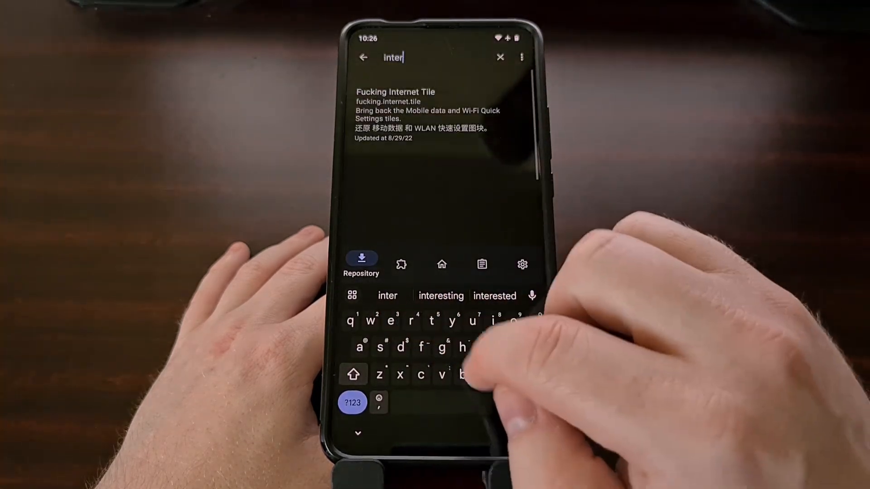
text(net)
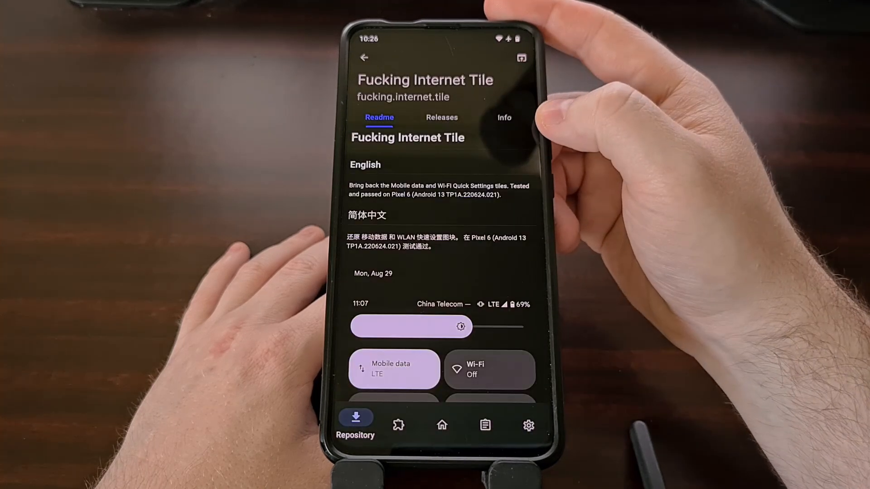
View the module's releases and download the version 1.2 assets
click(441, 117)
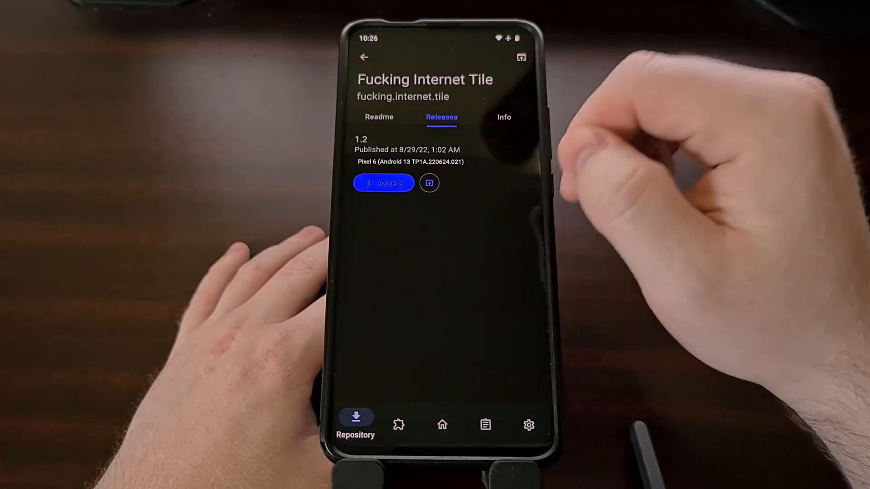
click(383, 183)
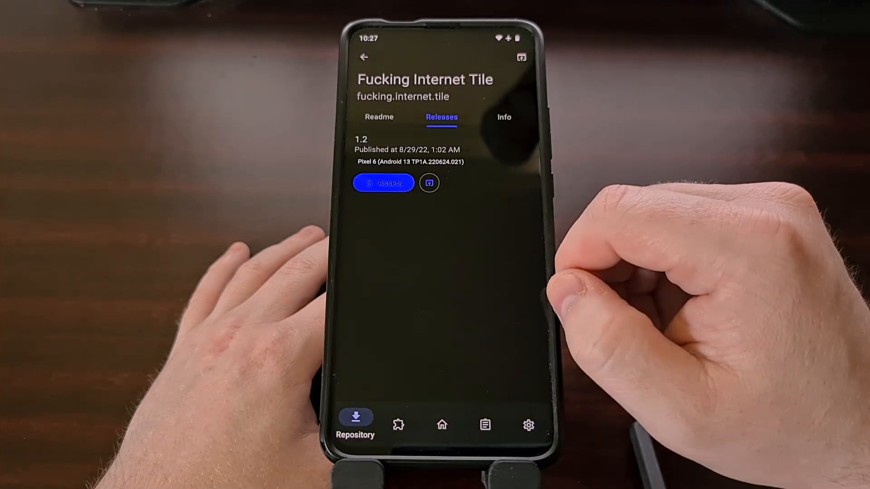
Enable Fucking Internet Tile 1.2 with System UI in scope from the installed modules list
click(399, 426)
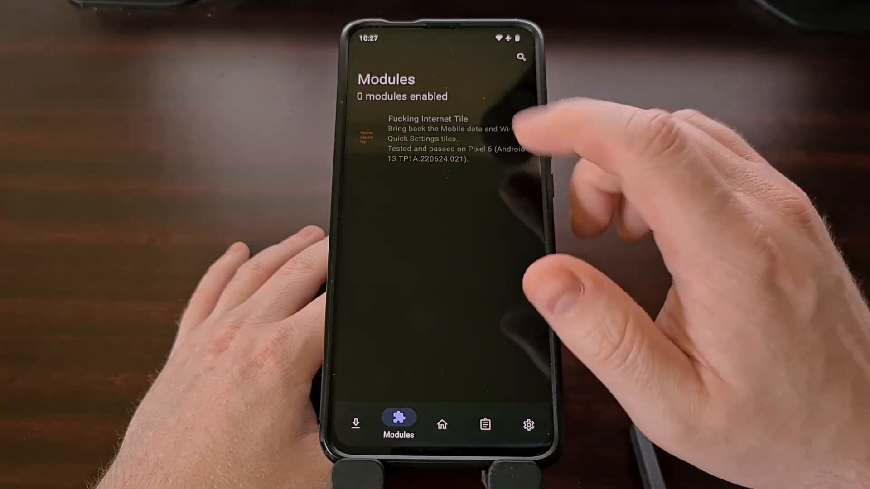
click(427, 138)
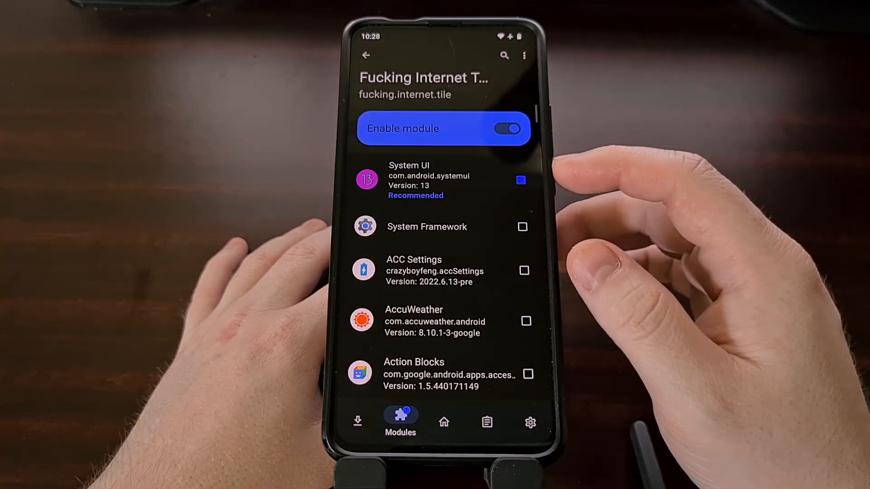
click(365, 55)
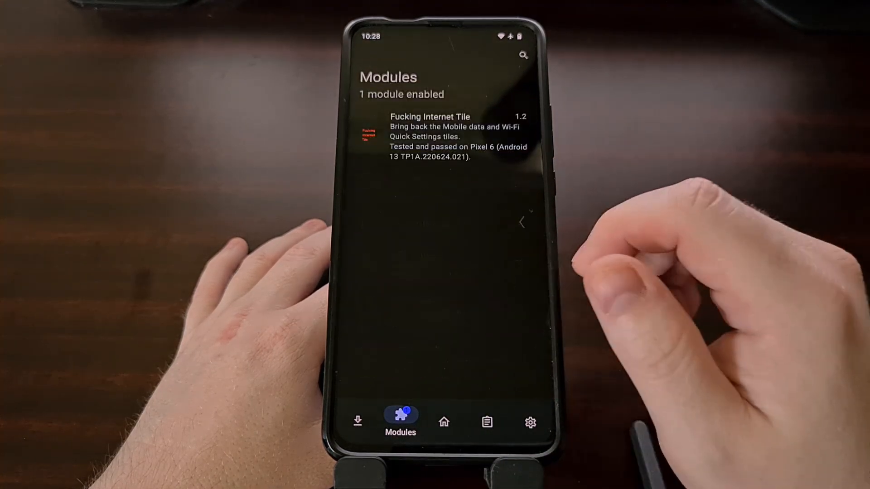
click(439, 136)
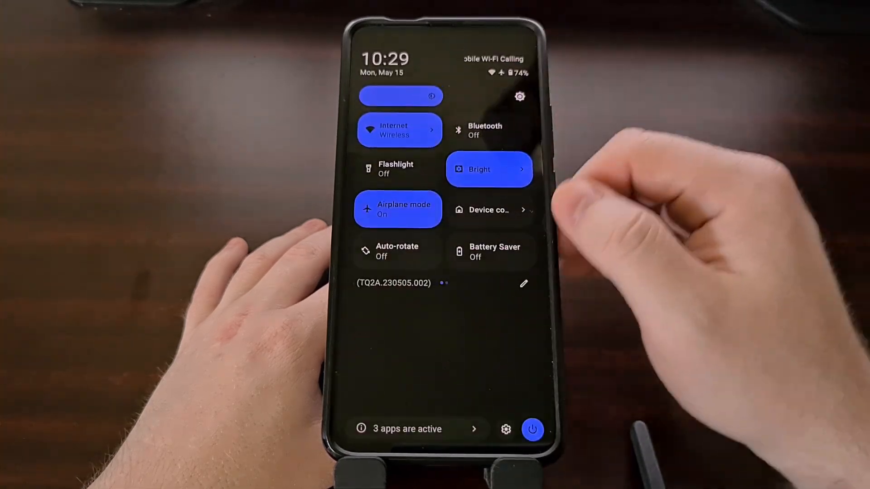
Edit Quick Settings and drag the separate Wi-Fi tile into the active tiles
click(524, 283)
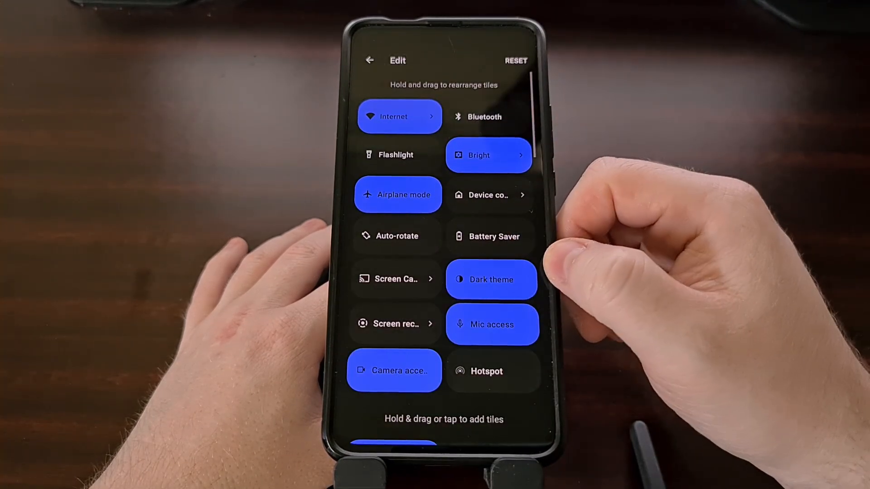
scroll(down, 3)
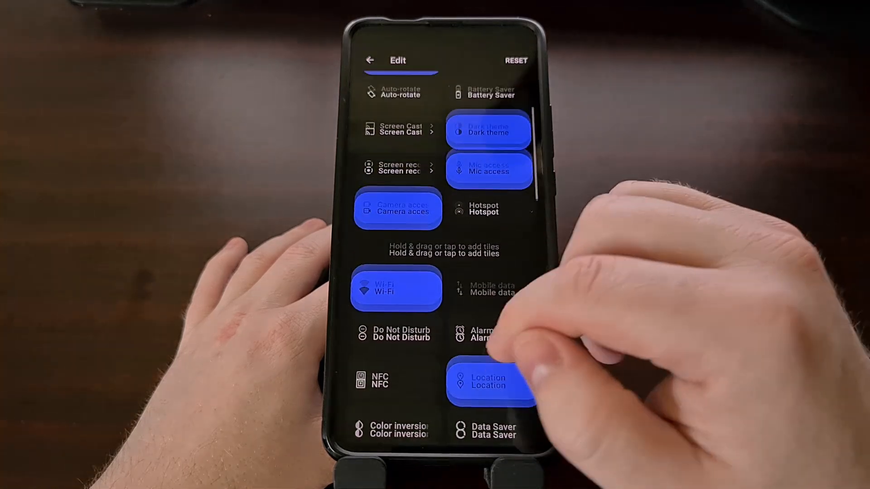
scroll(up, 3)
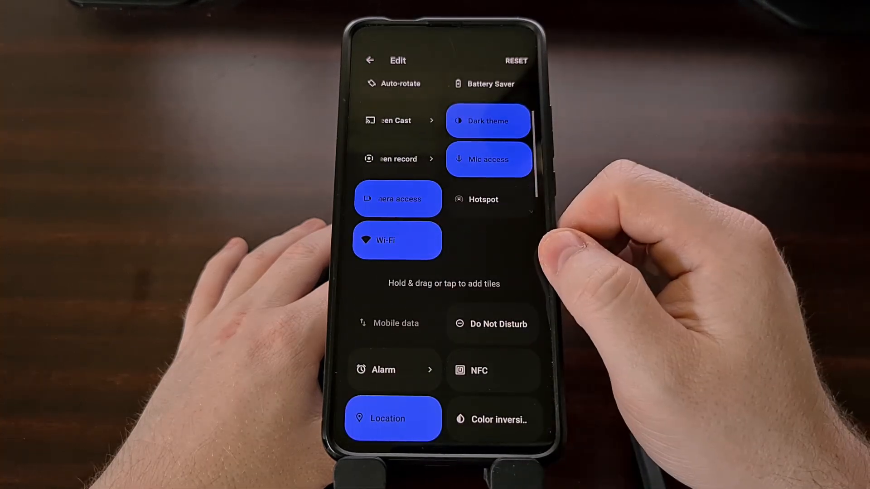
click(369, 61)
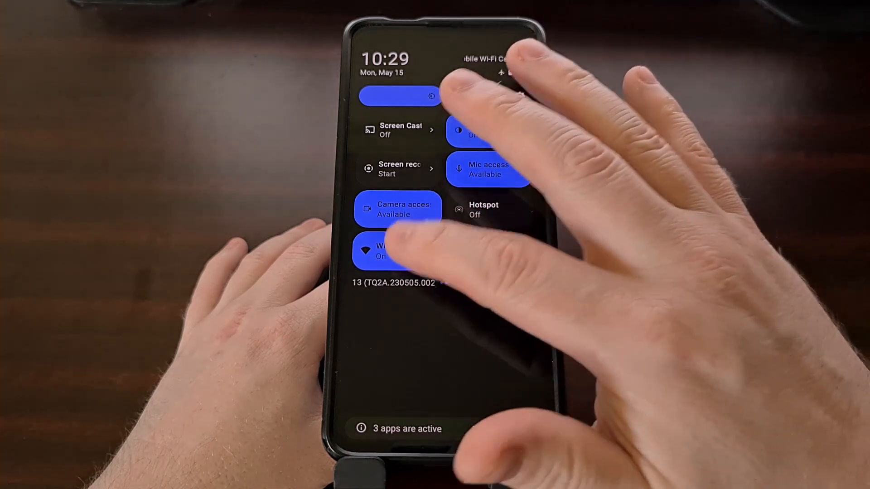
Turn the new Wi-Fi tile on so it reads Wireless On, then collapse Quick Settings
click(382, 251)
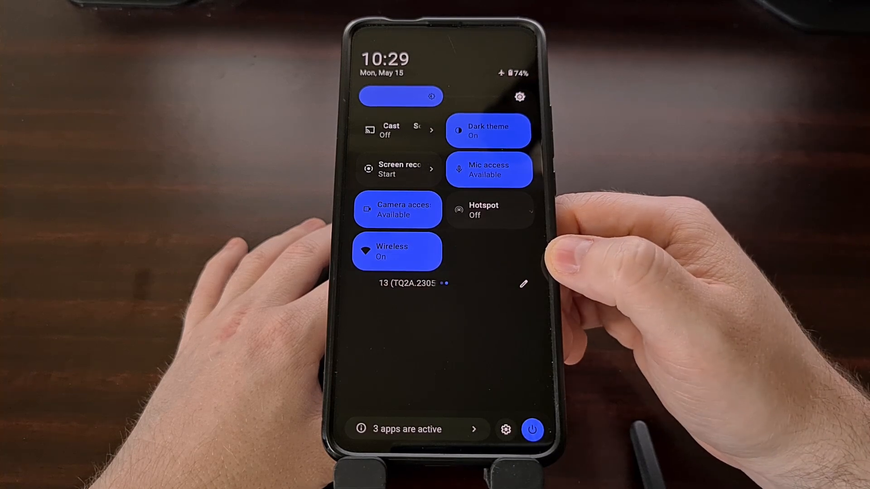
scroll(up, 3)
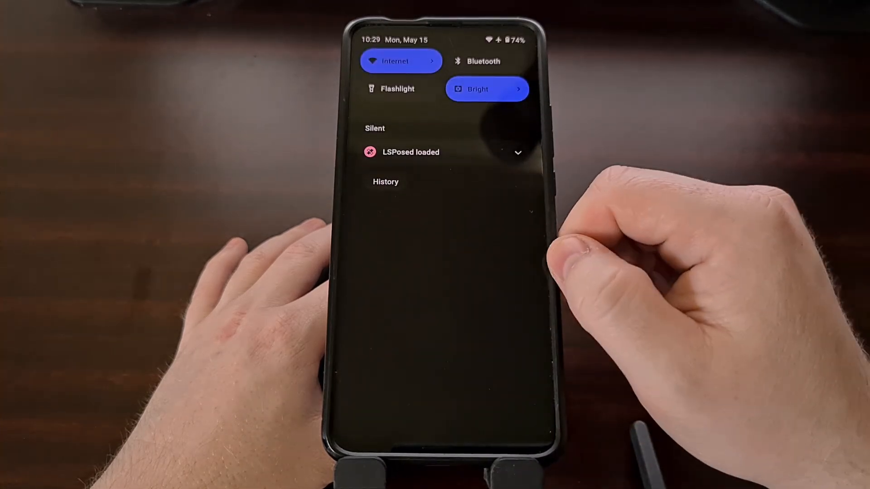